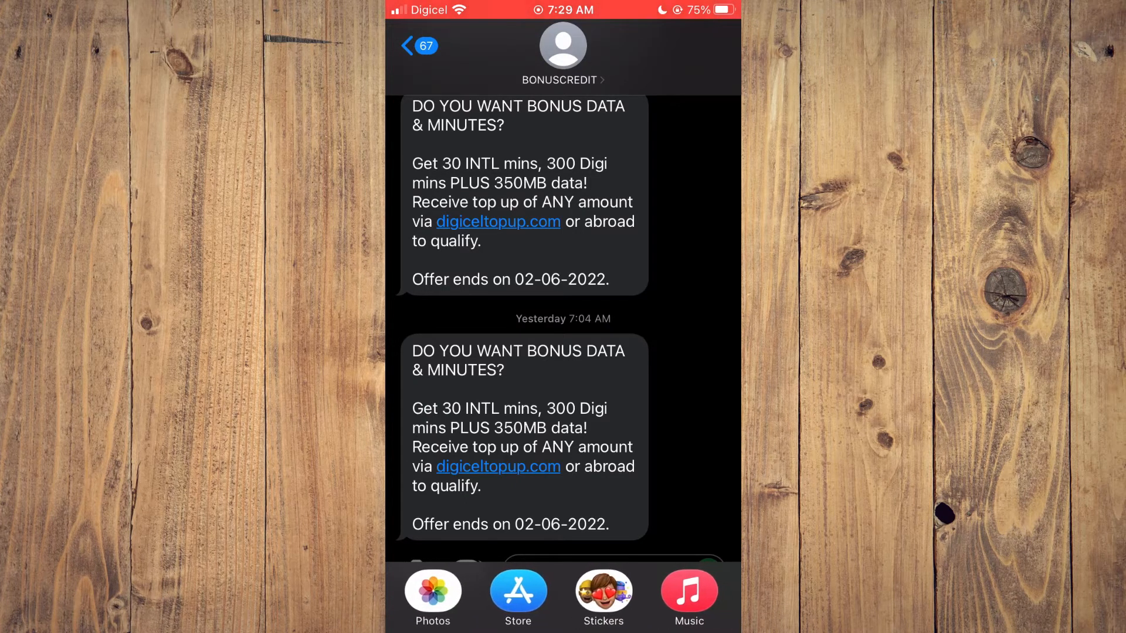
Swipe to the end of the app drawer and open the full iMessage Apps list
scroll("right", 3)
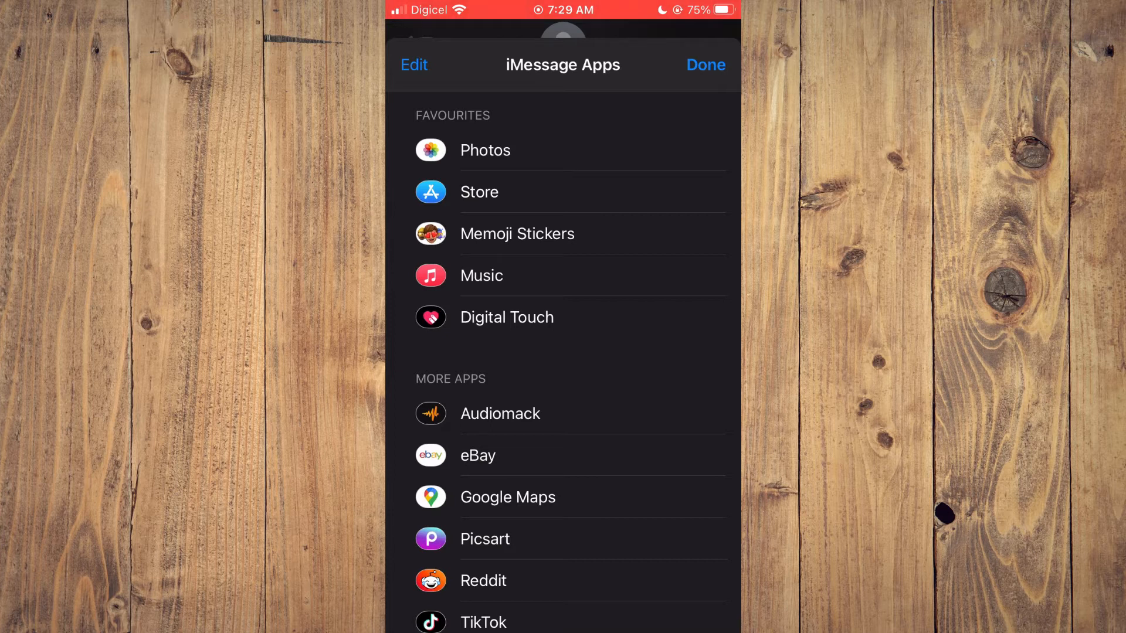
Switch the iMessage Apps list into edit mode and review the Favourites and More Apps sections
left_click(414, 65)
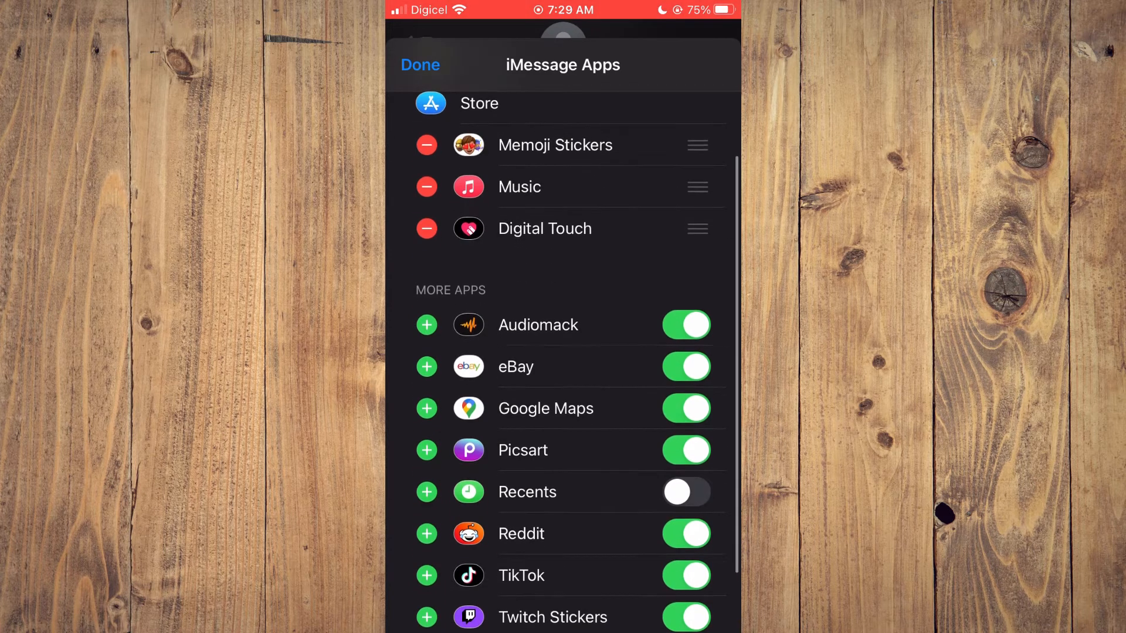
scroll("up", 3)
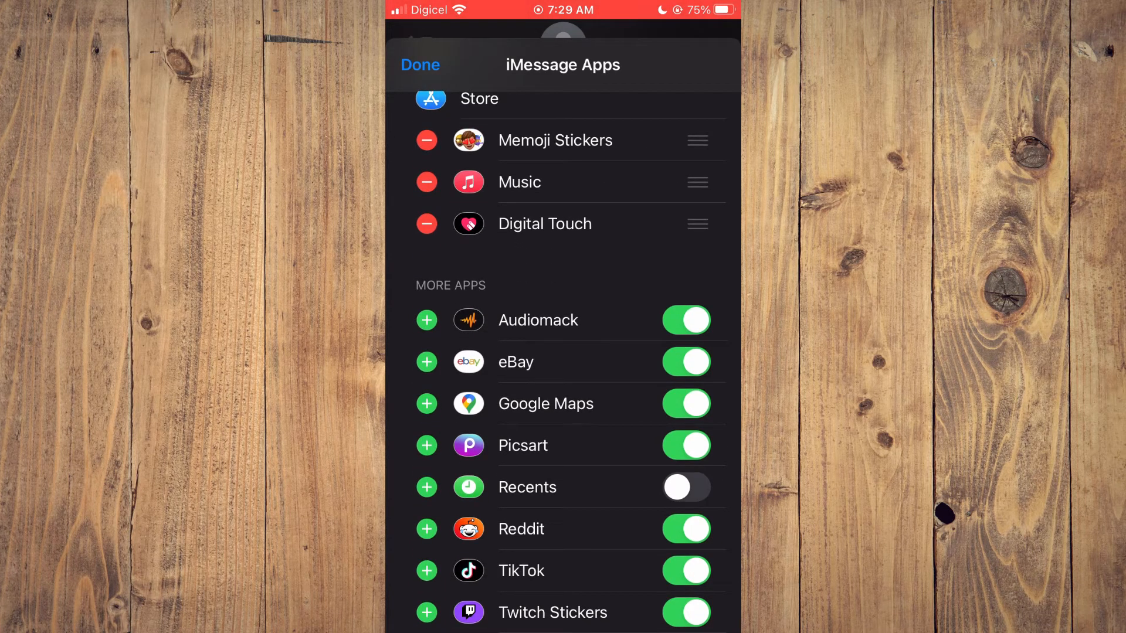
scroll("up", 3)
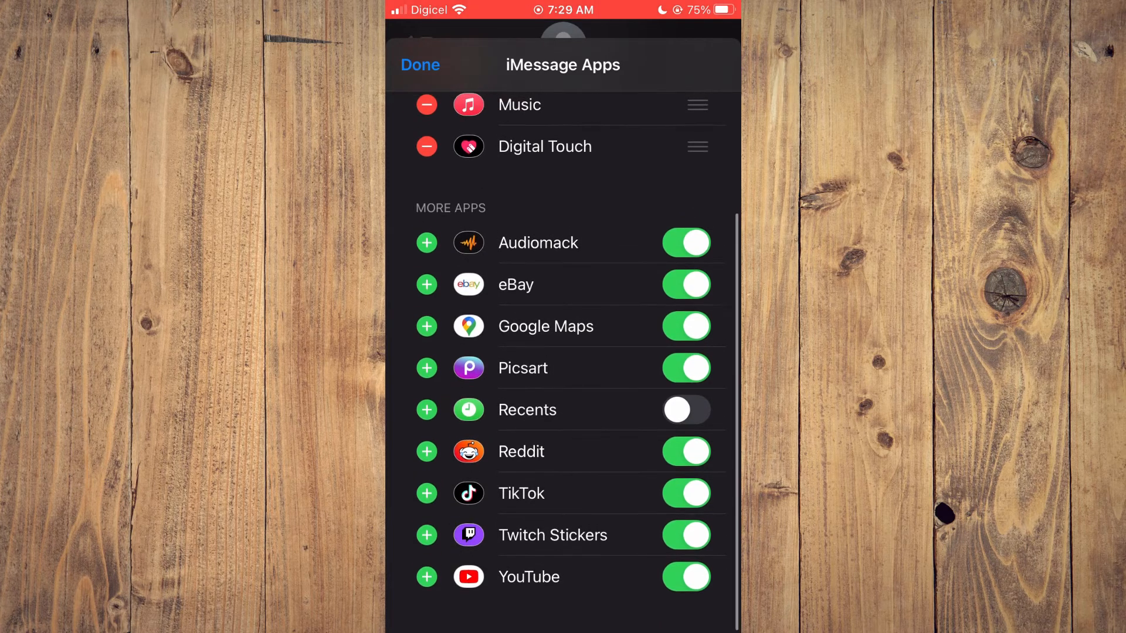
scroll("down", 3)
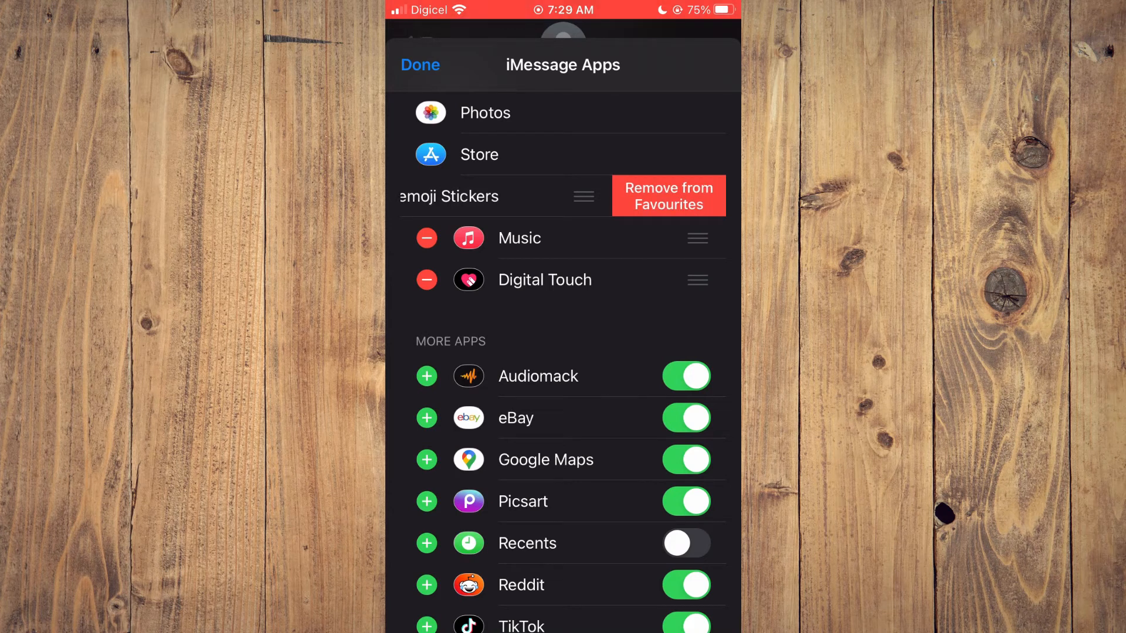
Remove Memoji Stickers from the favourites, finish editing and return to the conversation
left_click(668, 195)
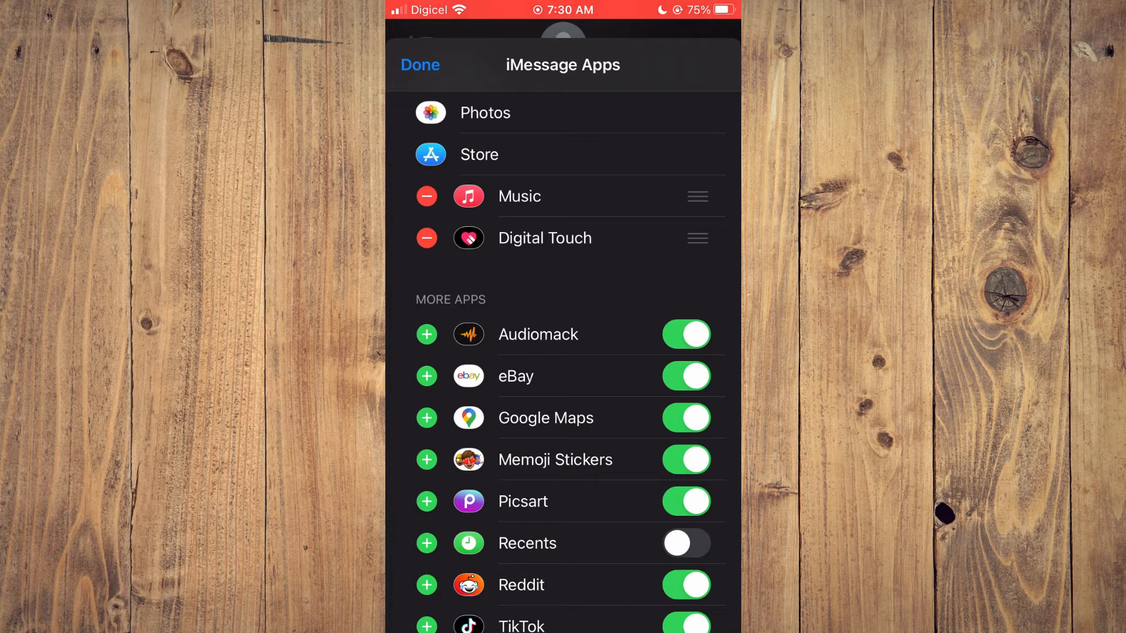
left_click(686, 459)
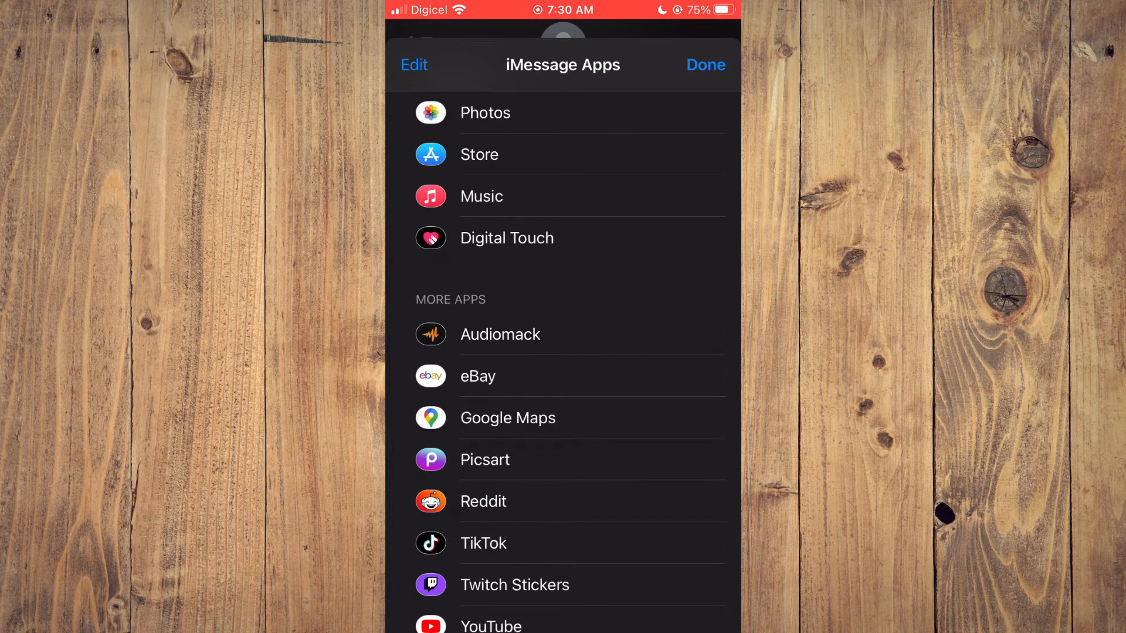
left_click(703, 64)
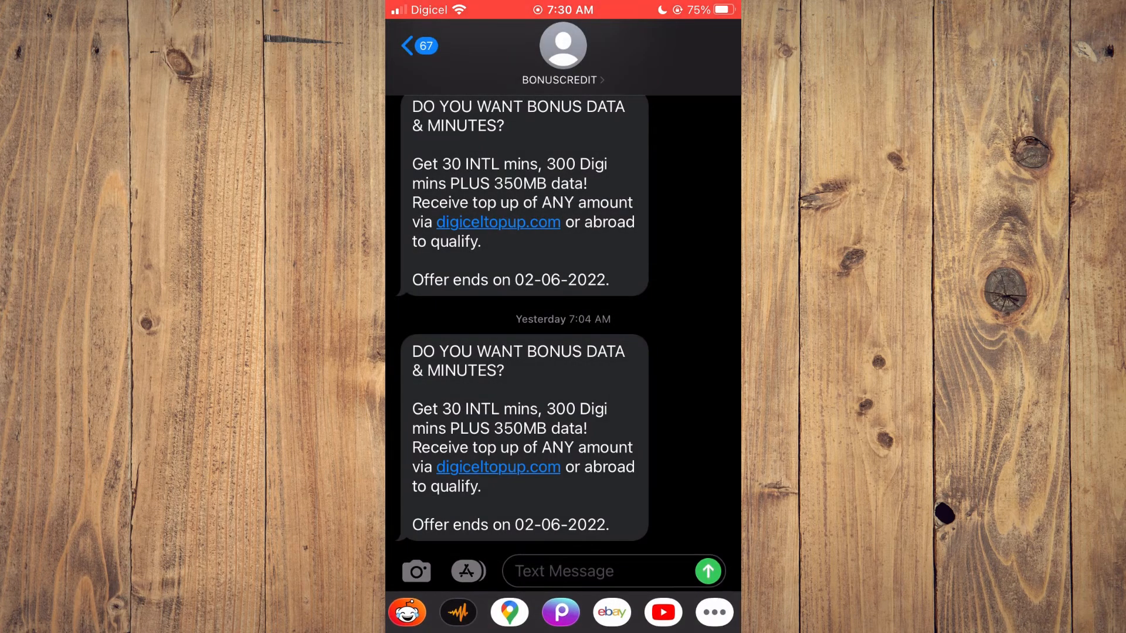
Reopen the iMessage Apps list from the drawer's More button, confirming Memoji Stickers is gone
left_click(466, 571)
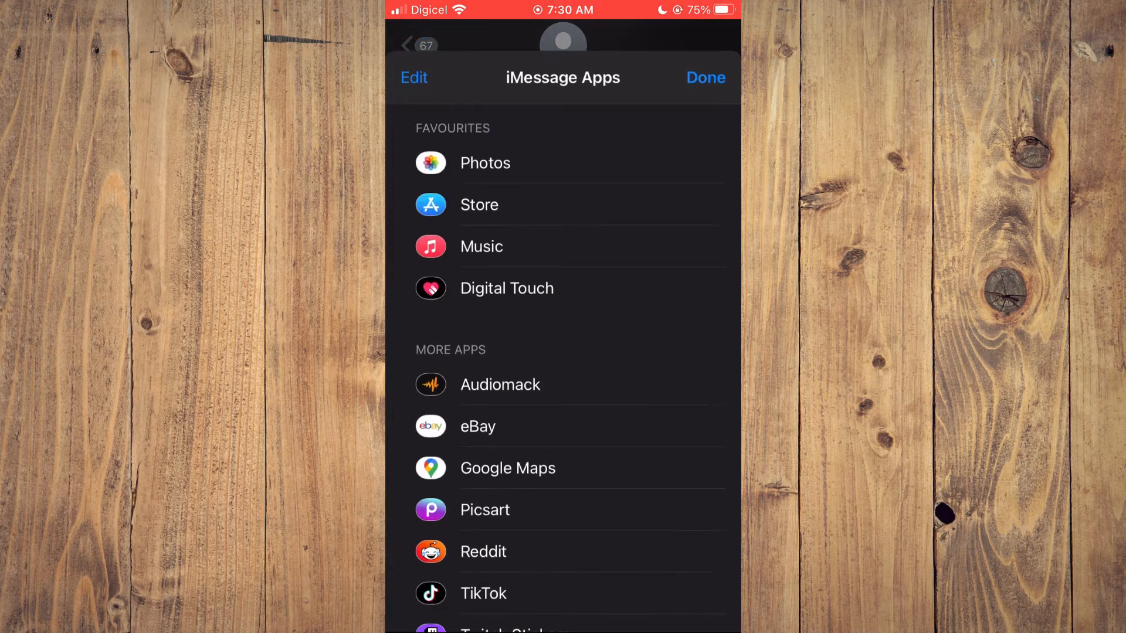
Add Memoji Stickers back to the favourites, close the apps list and go to the home screen
scroll("up", 3)
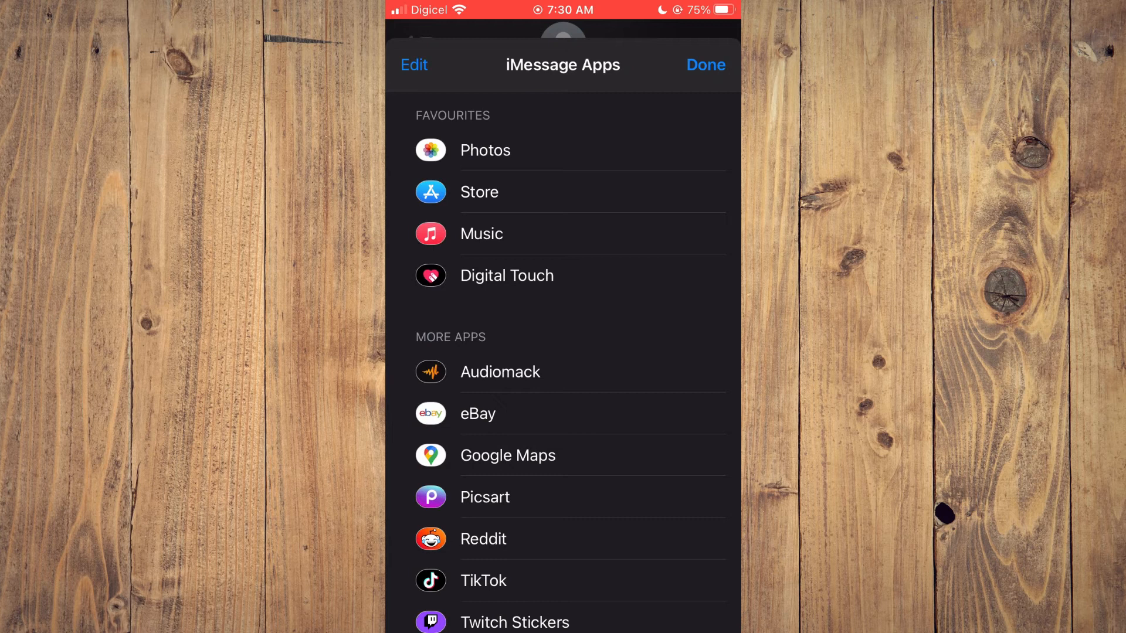
left_click(414, 65)
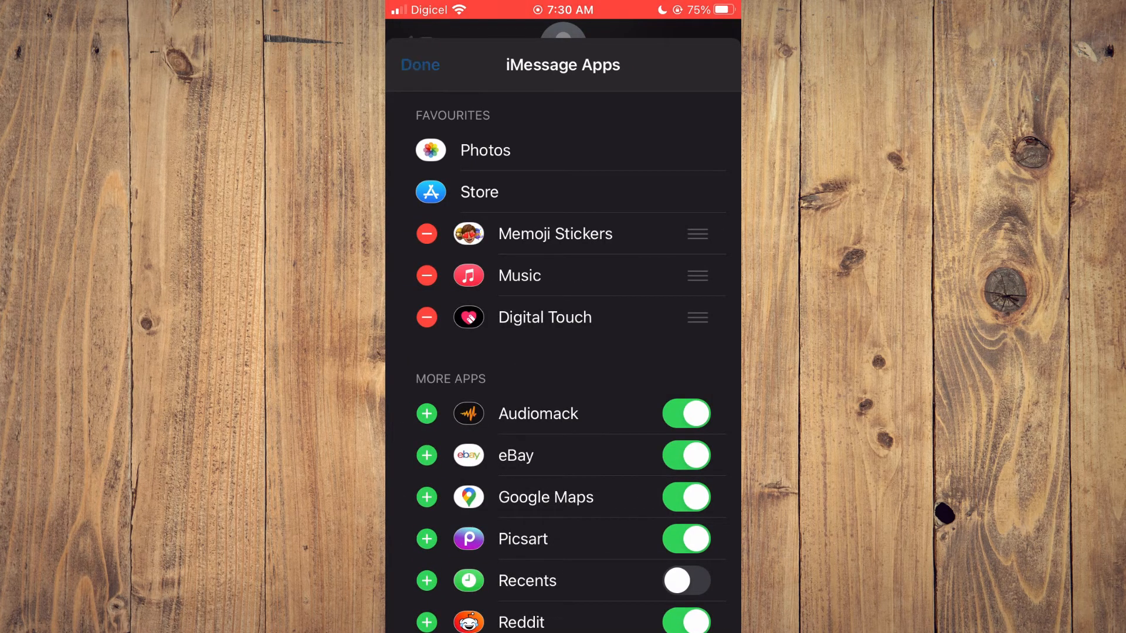
left_click(419, 64)
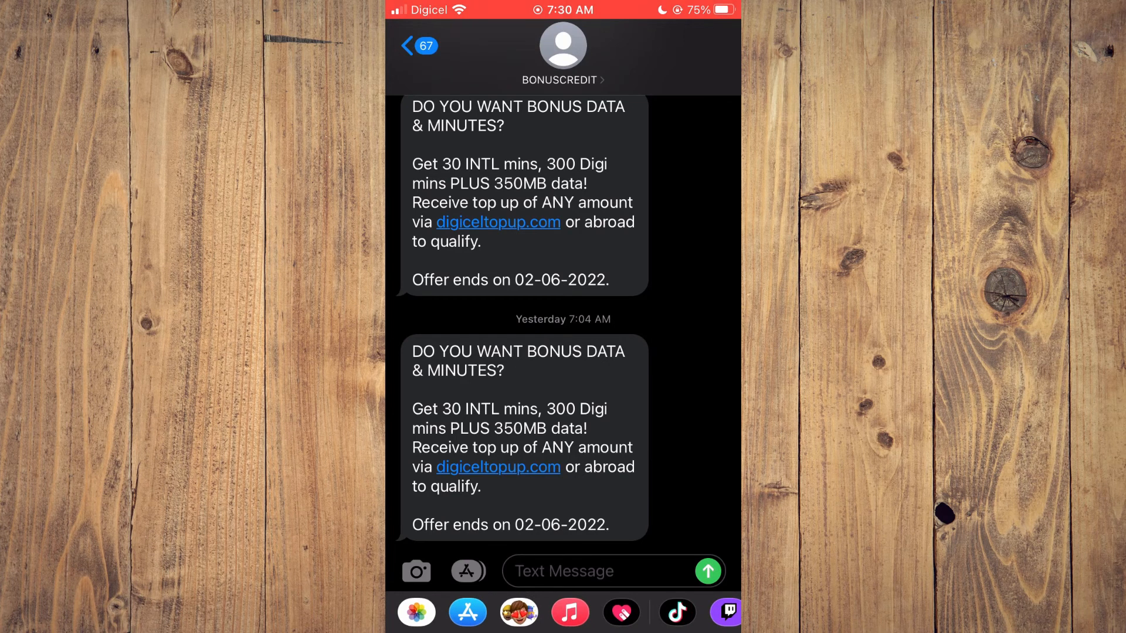
key("home")
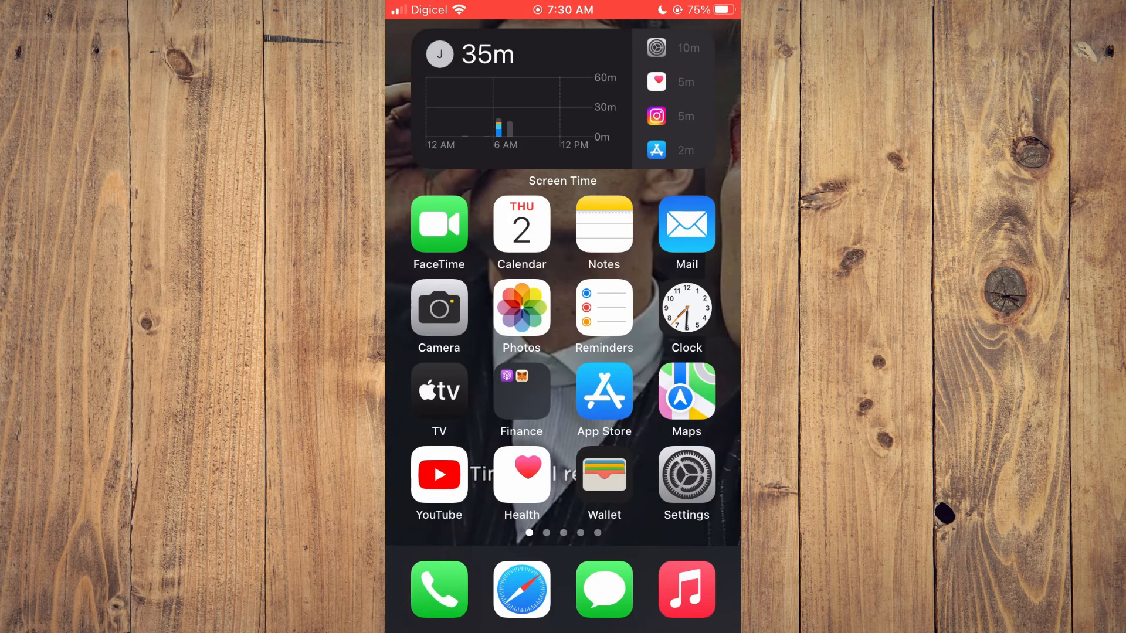